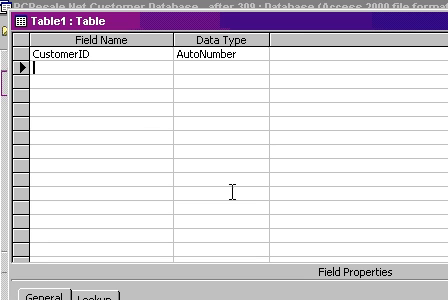
Add CustomerName as Text and CustomerDOB as Number to the new table design.
{"action": "type", "text": "CustomerName"}
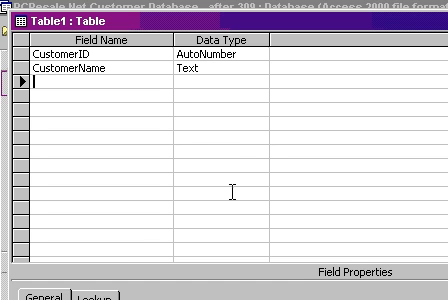
{"action": "type", "text": "CustomerDO"}
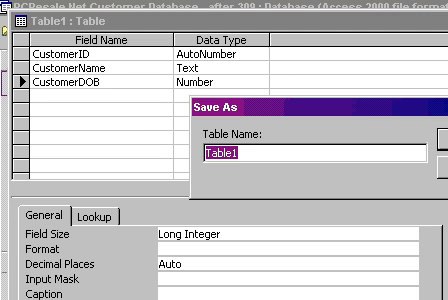
Save the table as BadDateT and view it as a datasheet.
{"action": "type", "text": "BadD"}
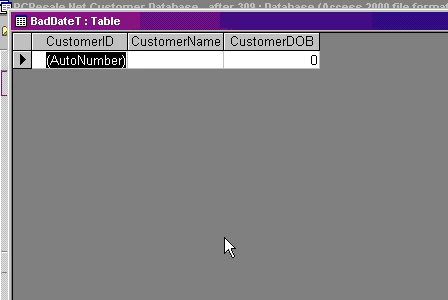
Enter customer records Joe 721001, Mike 800102, through Paul 870605 into BadDateT.
{"action": "type", "text": "Joe"}
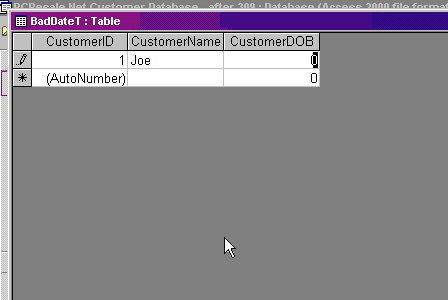
{"action": "type", "text": "7"}
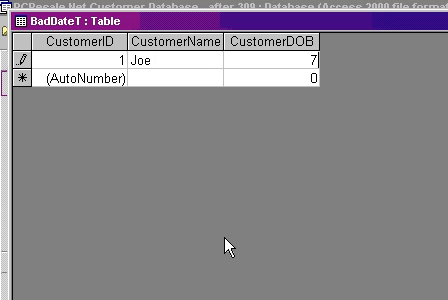
{"action": "type", "text": "21001"}
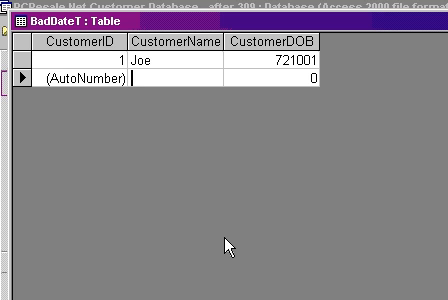
{"action": "type", "text": "Mike"}
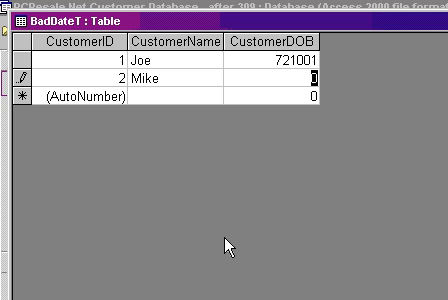
{"action": "type", "text": "800102"}
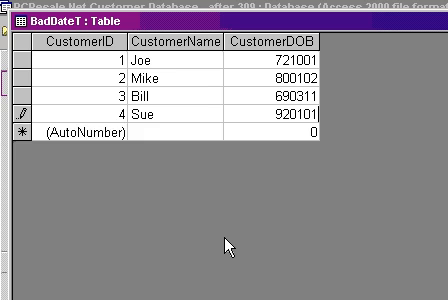
{"action": "type", "text": "Paul"}
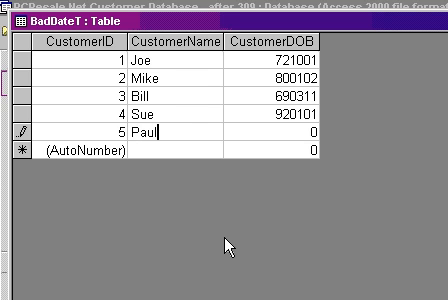
{"action": "type", "text": "87"}
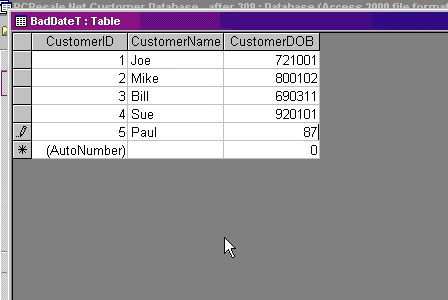
{"action": "type", "text": "060-"}
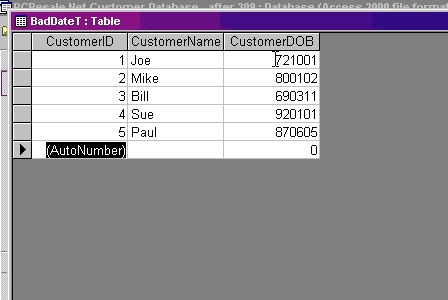
{"action": "mouse_move", "coordinate": [332, 223]}
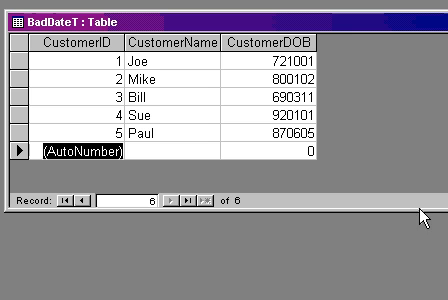
{"action": "mouse_move", "coordinate": [359, 117]}
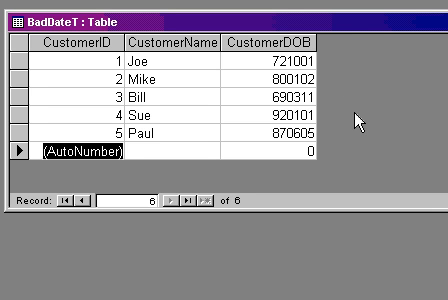
{"action": "mouse_move", "coordinate": [348, 38]}
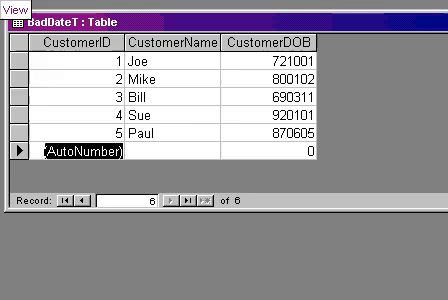
Add a NewCustomerDOB field to BadDateT in Design View.
{"action": "left_click", "coordinate": [10, 7]}
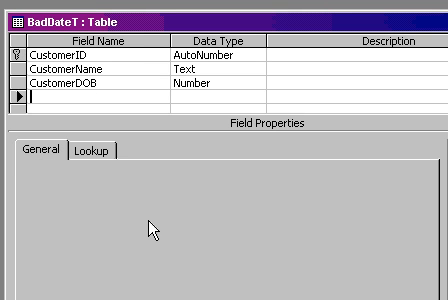
{"action": "type", "text": "NewCustome"}
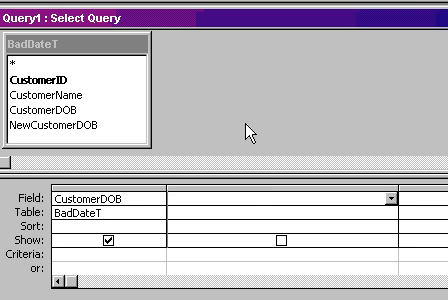
Enter the calculated field NewDate: Left([CustomerDOB],2) in the query grid.
{"action": "type", "text": "NewDate"}
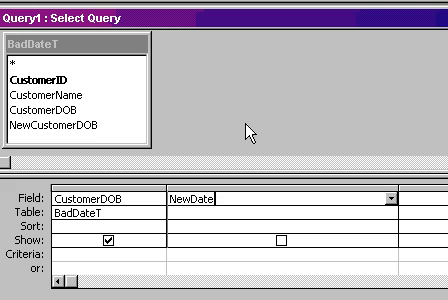
{"action": "type", "text": ":"}
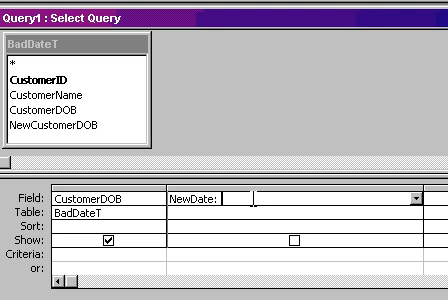
{"action": "type", "text": "LEFT("}
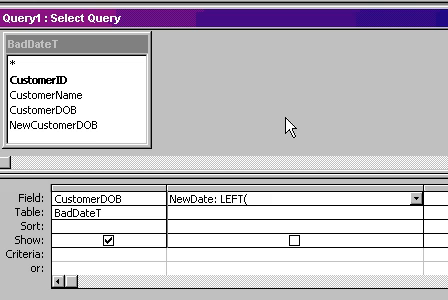
{"action": "type", "text": "CustomerDOB],2"}
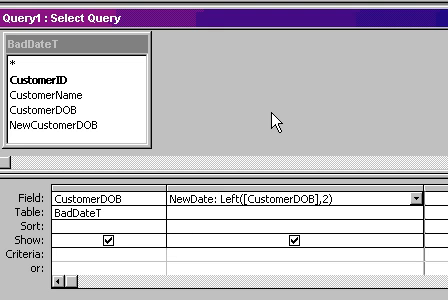
{"action": "type", "text": "Rig"}
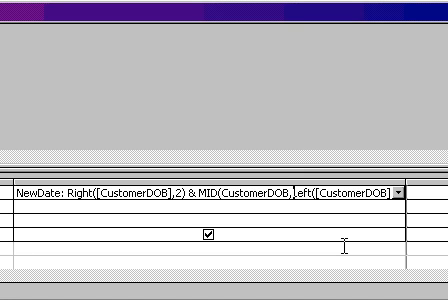
Extend NewDate to Right & Mid([CustomerDOB],3,2) & Left, then run the query.
{"action": "type", "text": "3,"}
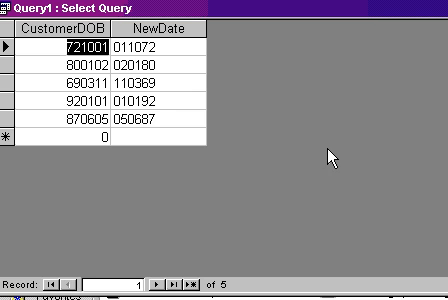
{"action": "left_click", "coordinate": [20, 10]}
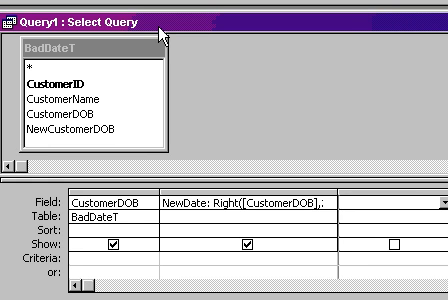
{"action": "mouse_move", "coordinate": [410, 28]}
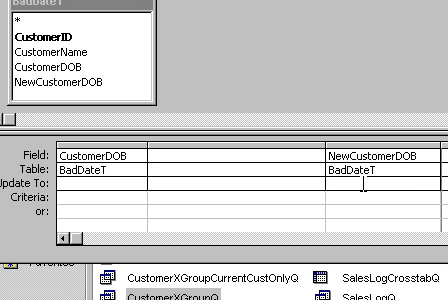
Make Query1 an update query setting NewCustomerDOB to Right([CustomerDOB],2)….
{"action": "type", "text": "Right([CustomerDOB],2)"}
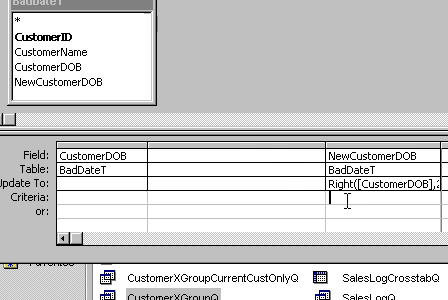